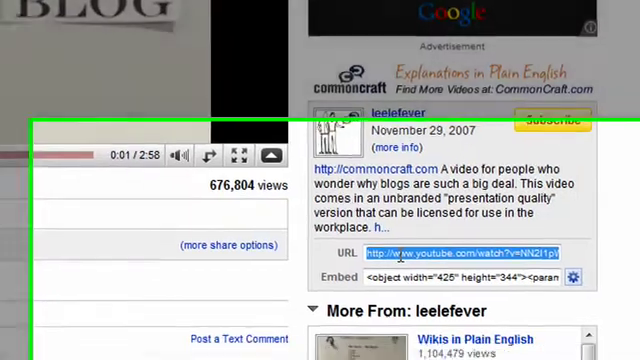
Scroll the YouTube blogs explainer page while copying its URL for the WordPress post.
scroll("down", 3)
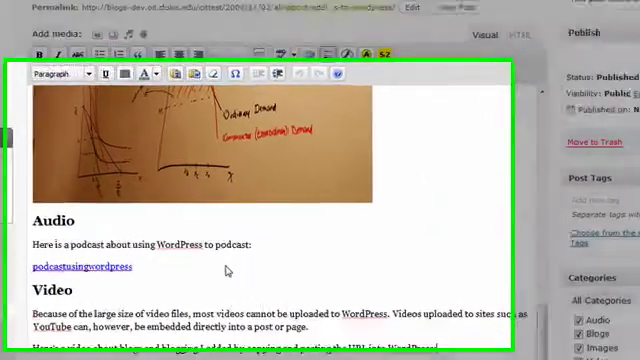
Scroll down the previewed post to reach the embedded YouTube blogs video under Video.
scroll("down", 3)
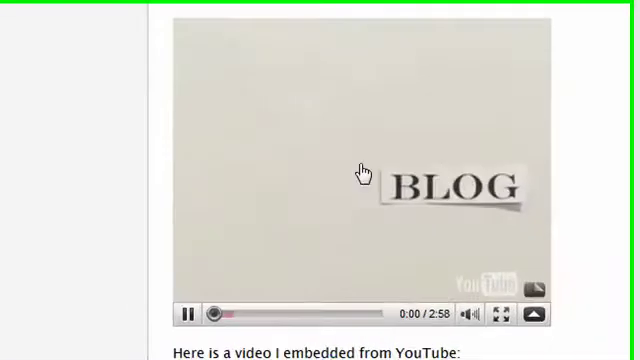
Play the embedded blogs video briefly, then pause it.
left_click(191, 314)
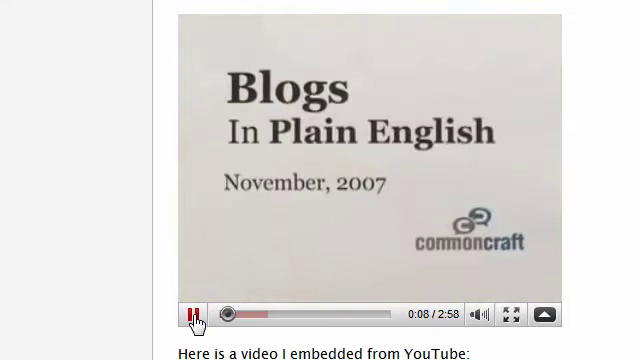
left_click(191, 314)
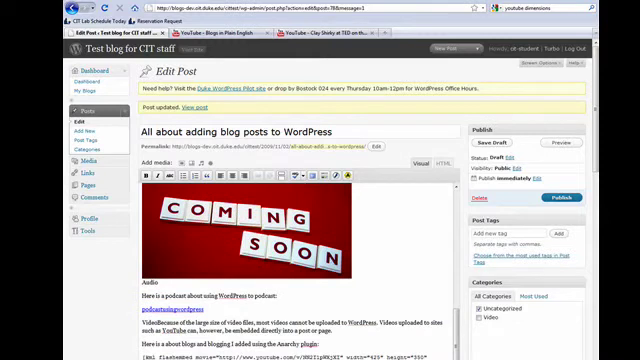
mouse_move(451, 241)
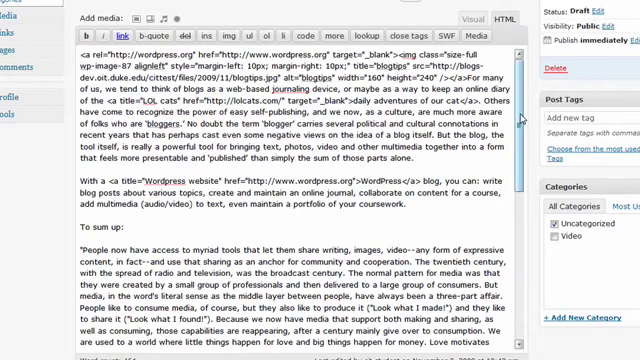
Scroll down through the post's HTML in the editor before previewing.
scroll("down", 3)
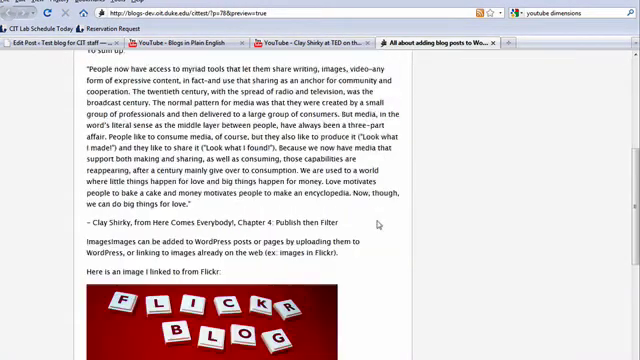
Scroll the preview down to the blogs video and the Clay Shirky TED video.
scroll("down", 3)
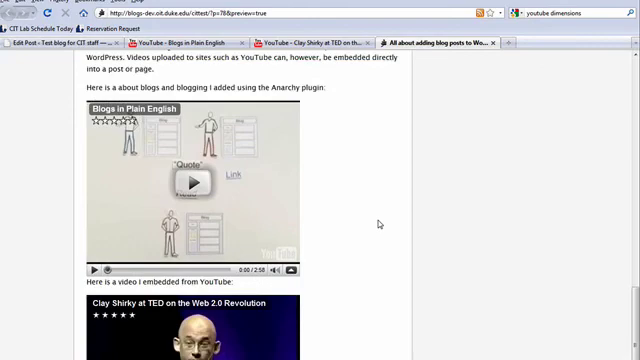